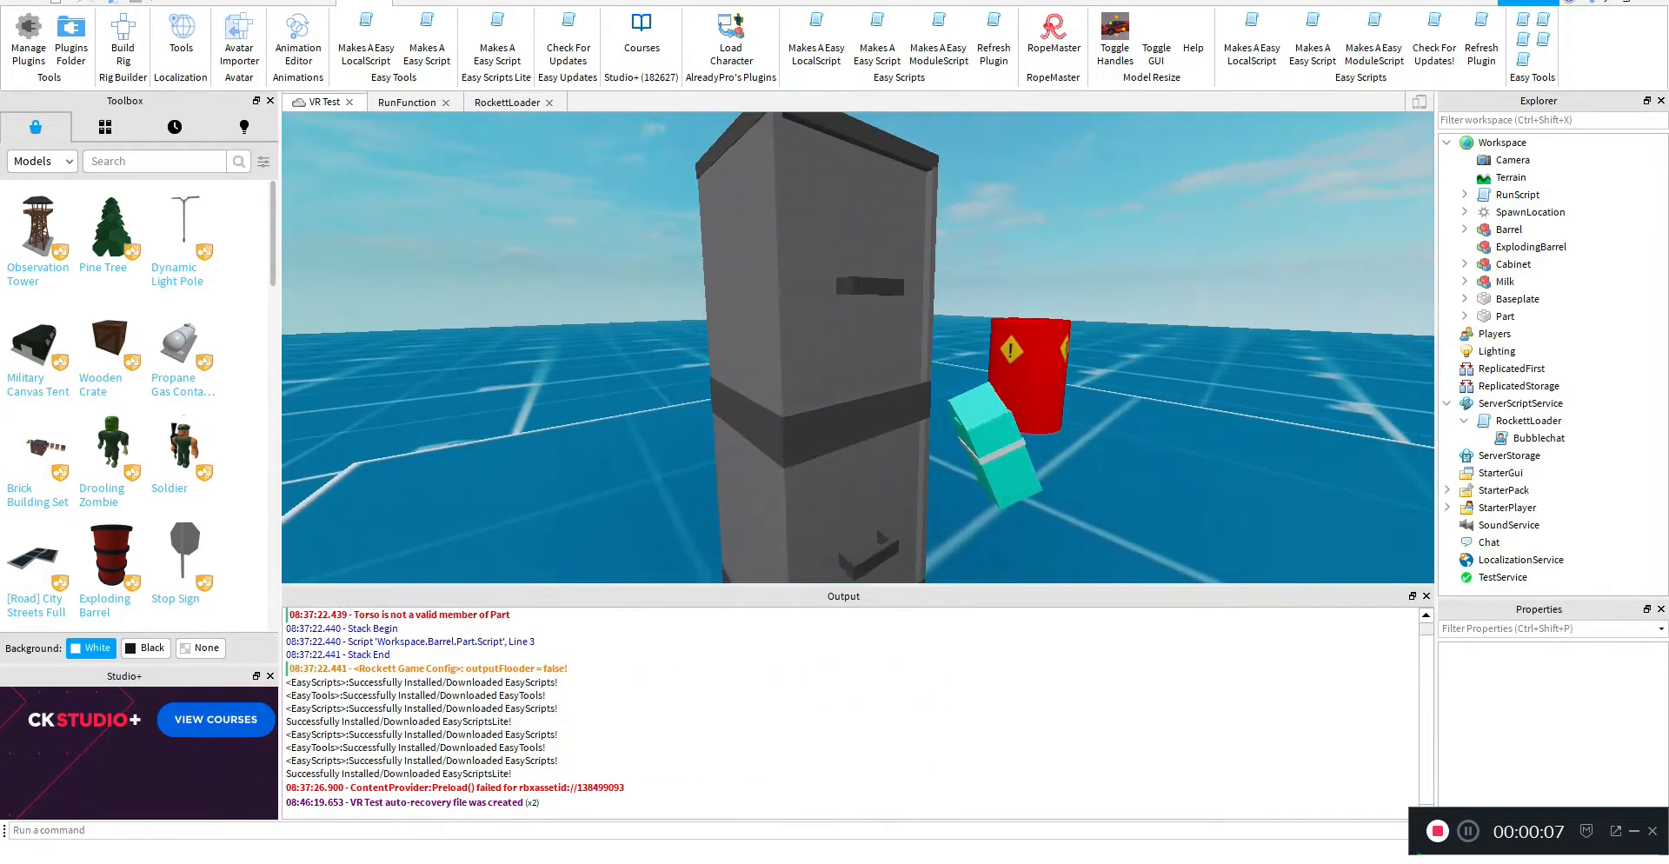
Select the Barrel model and expand it to list its Bottom, Torso, Union and Base parts.
left_click(1510, 264)
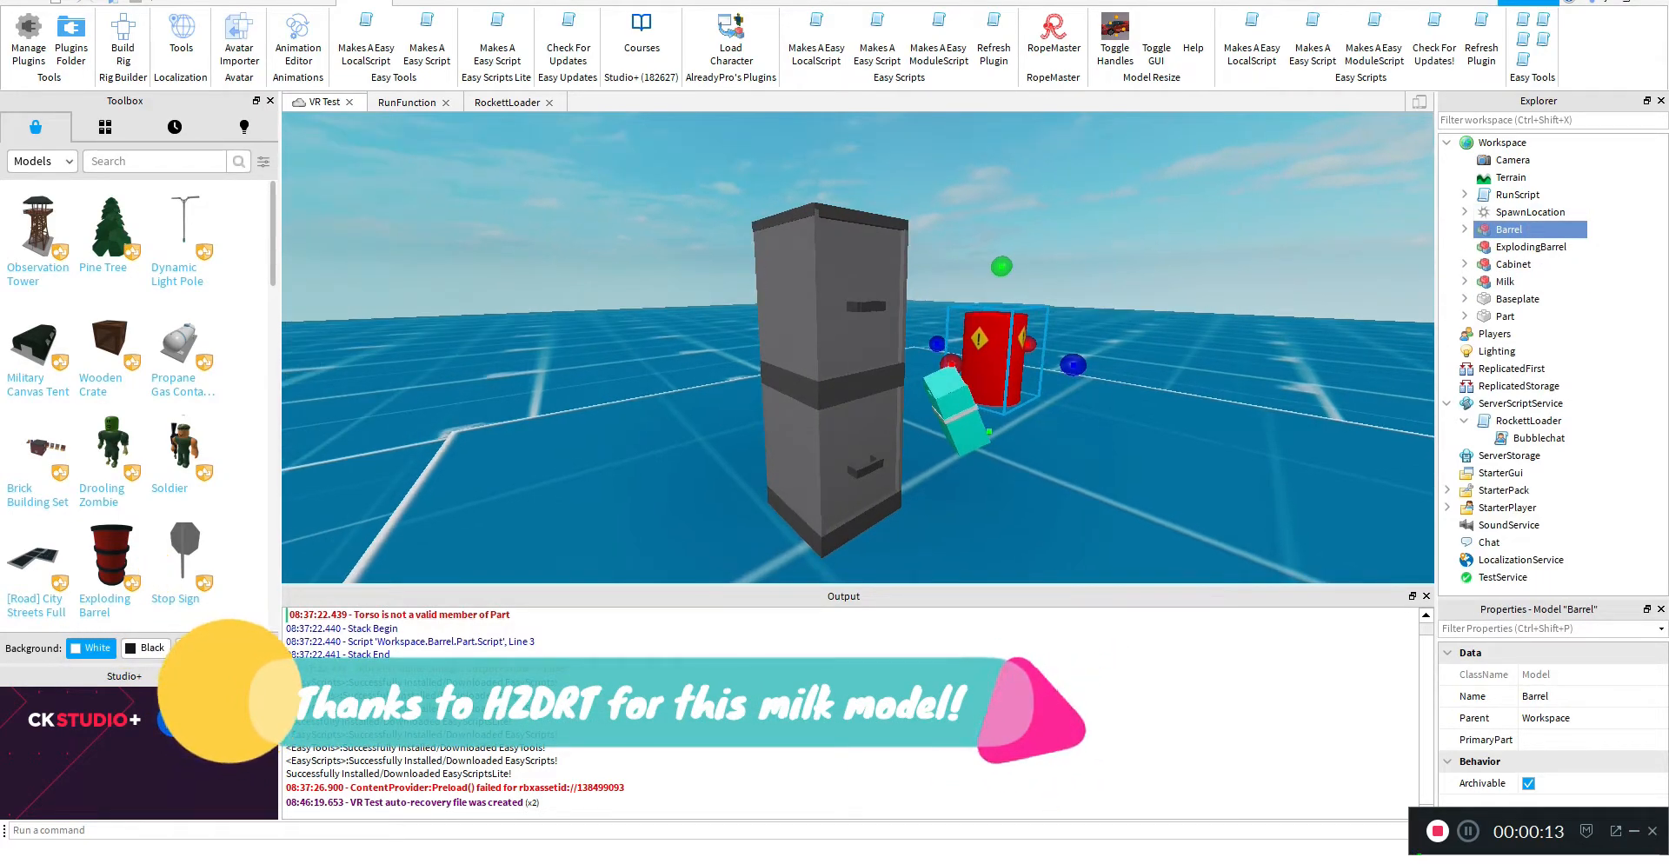
left_click(1464, 230)
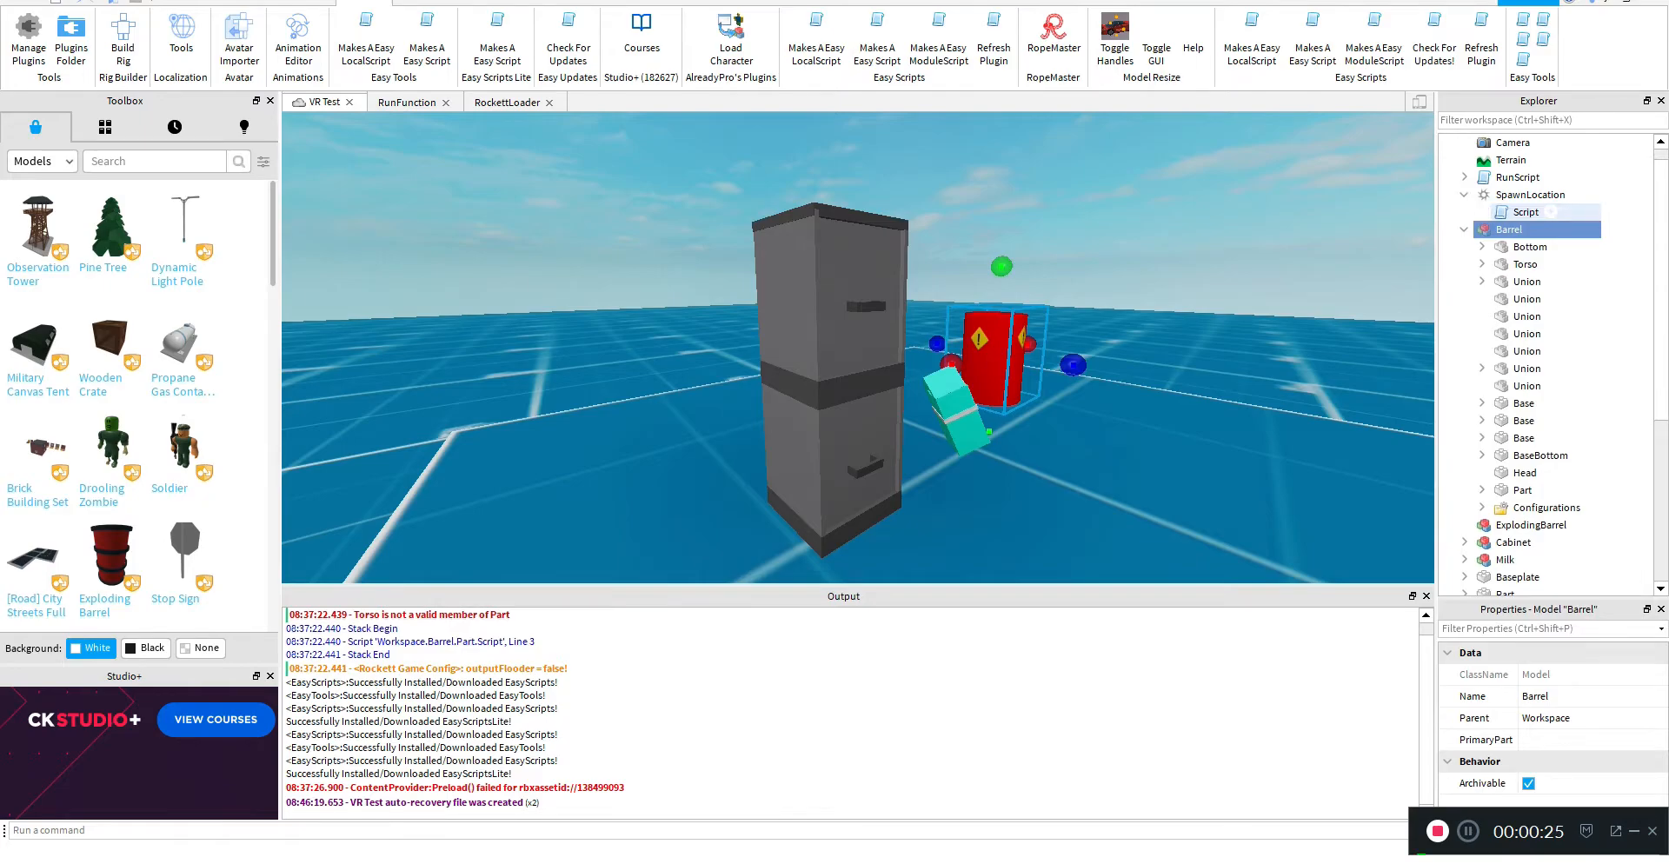
Collapse and deselect the Barrel, then start a new Baseplate place named Level 1.
left_click(1481, 230)
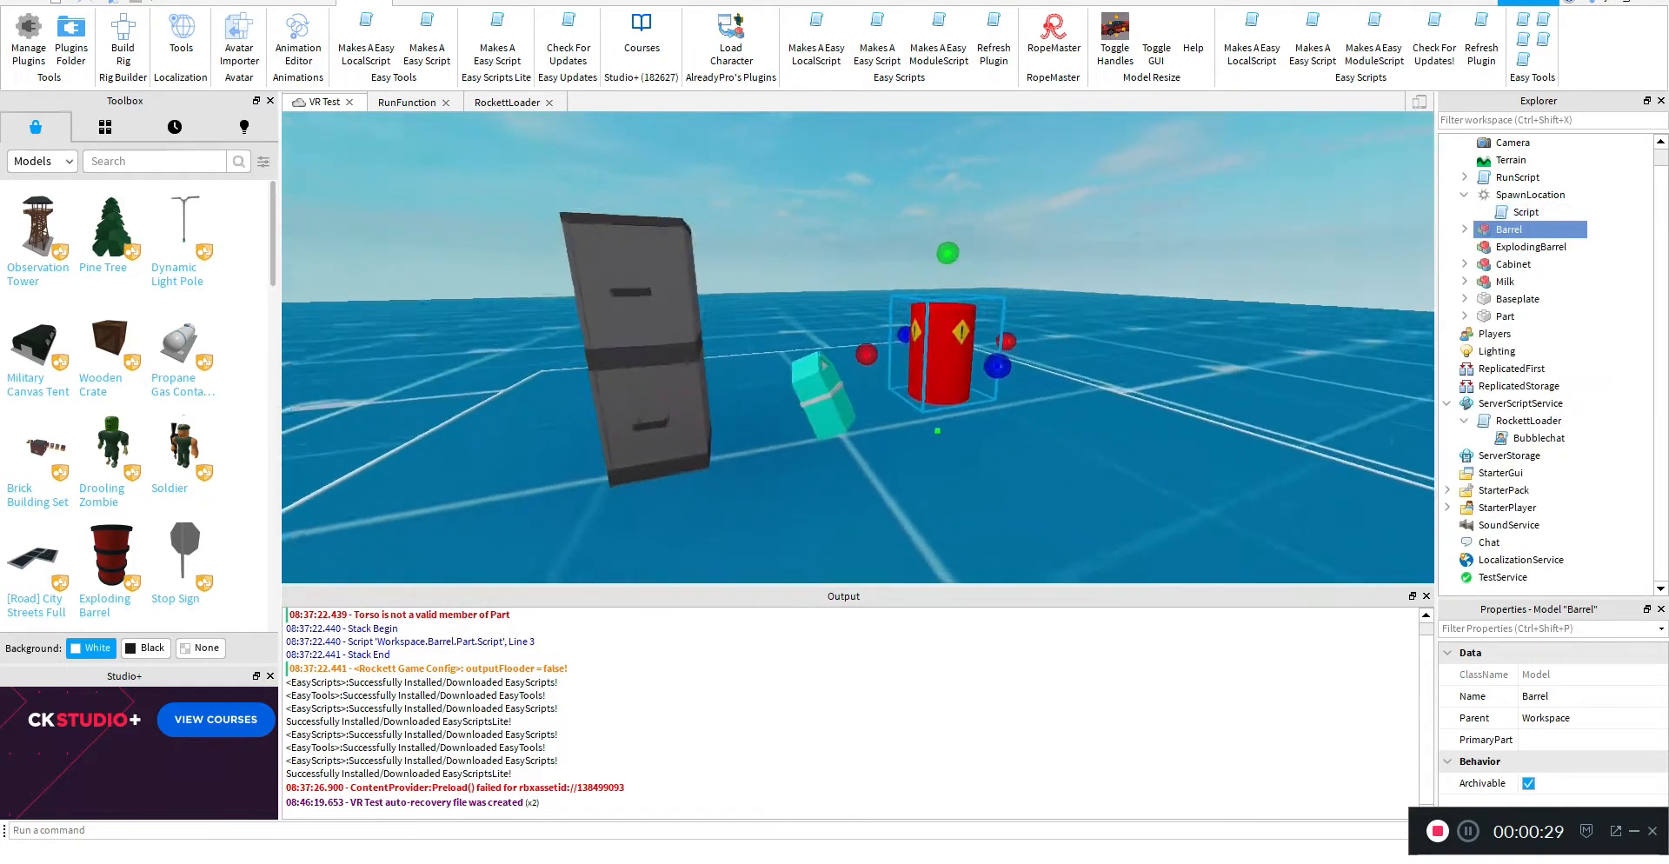
left_click(1508, 282)
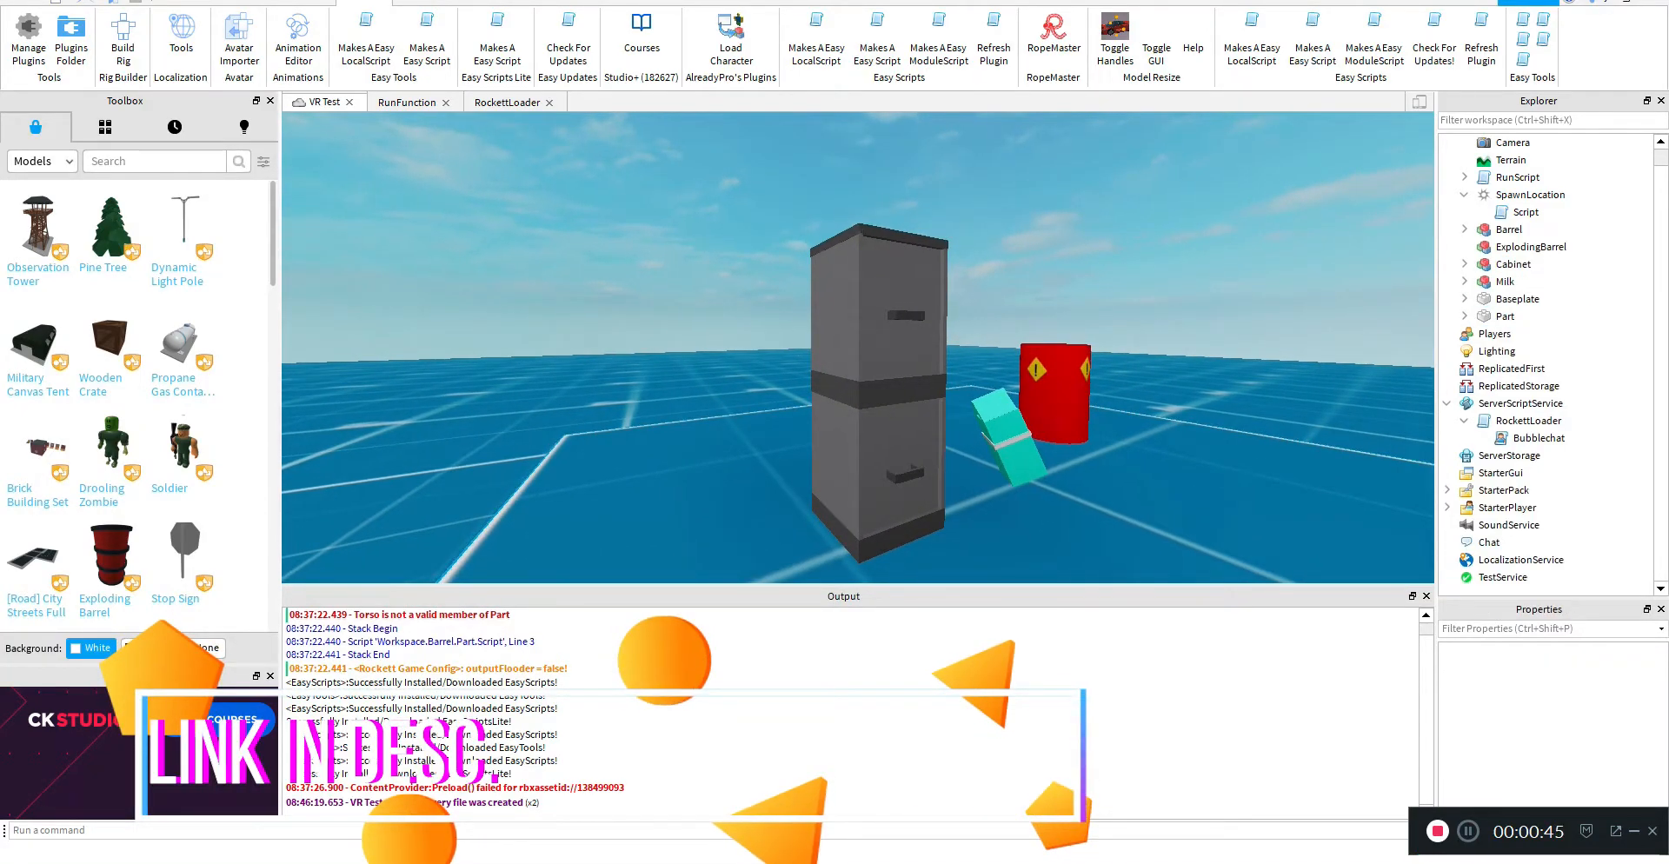
left_click(1505, 316)
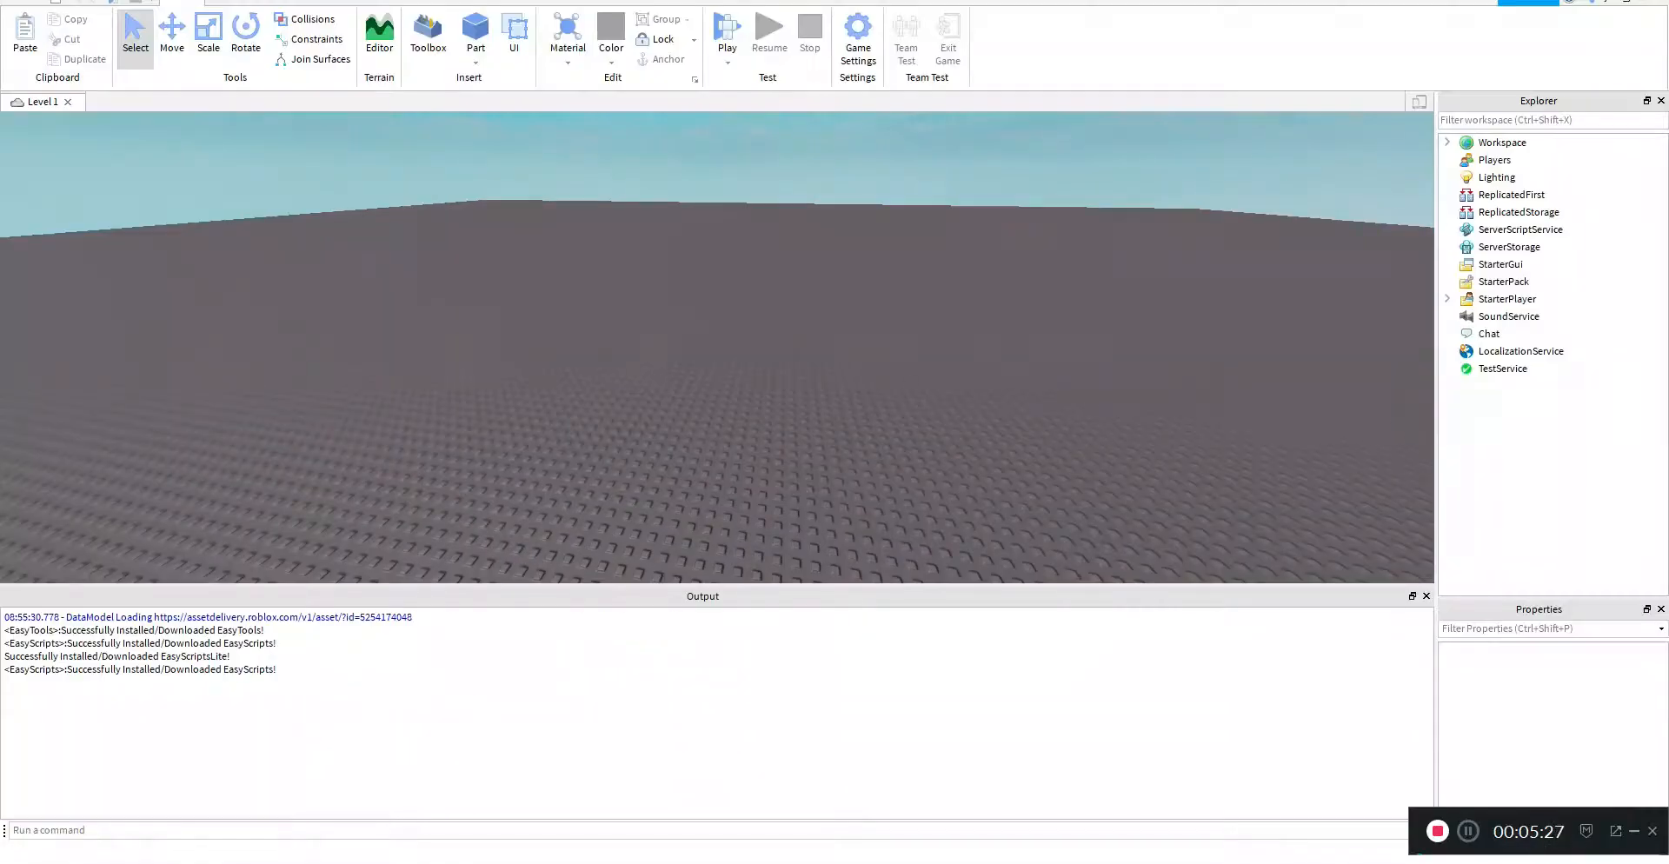
Insert the prototype map model with Baseplate, Lights and grid-textured Parts into Level 1.
left_click(428, 34)
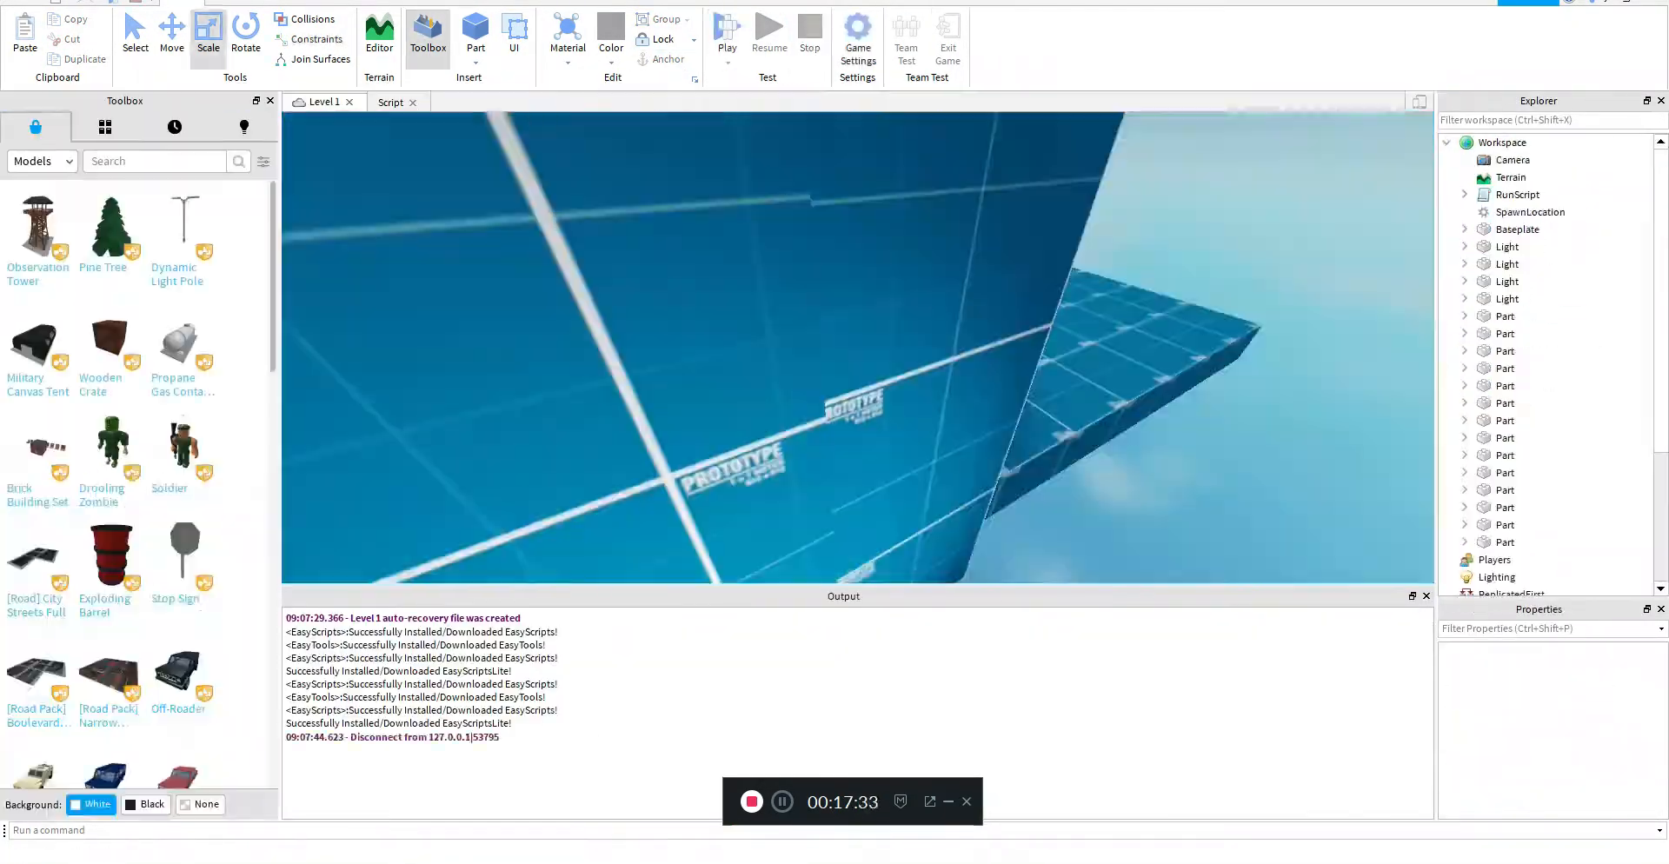
Add a Script to the Milk model that calls TeleportService when touched.
right_click(1502, 141)
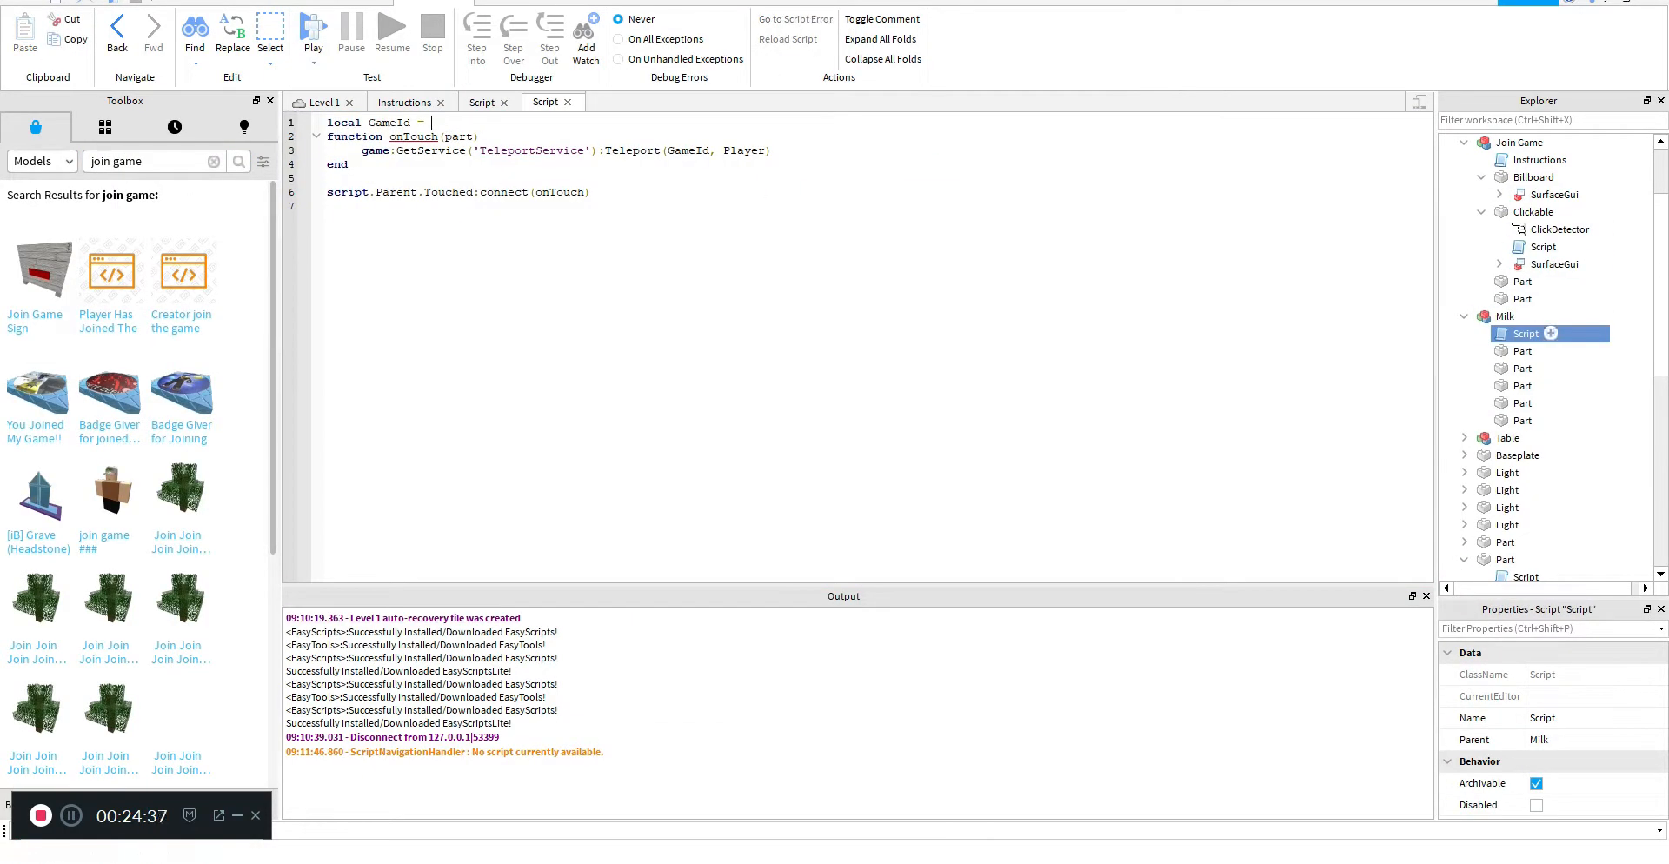
Playtest the milk teleport twice, confirming teleporting can't run in Studio, then publish VR Test to Roblox.
left_click(727, 30)
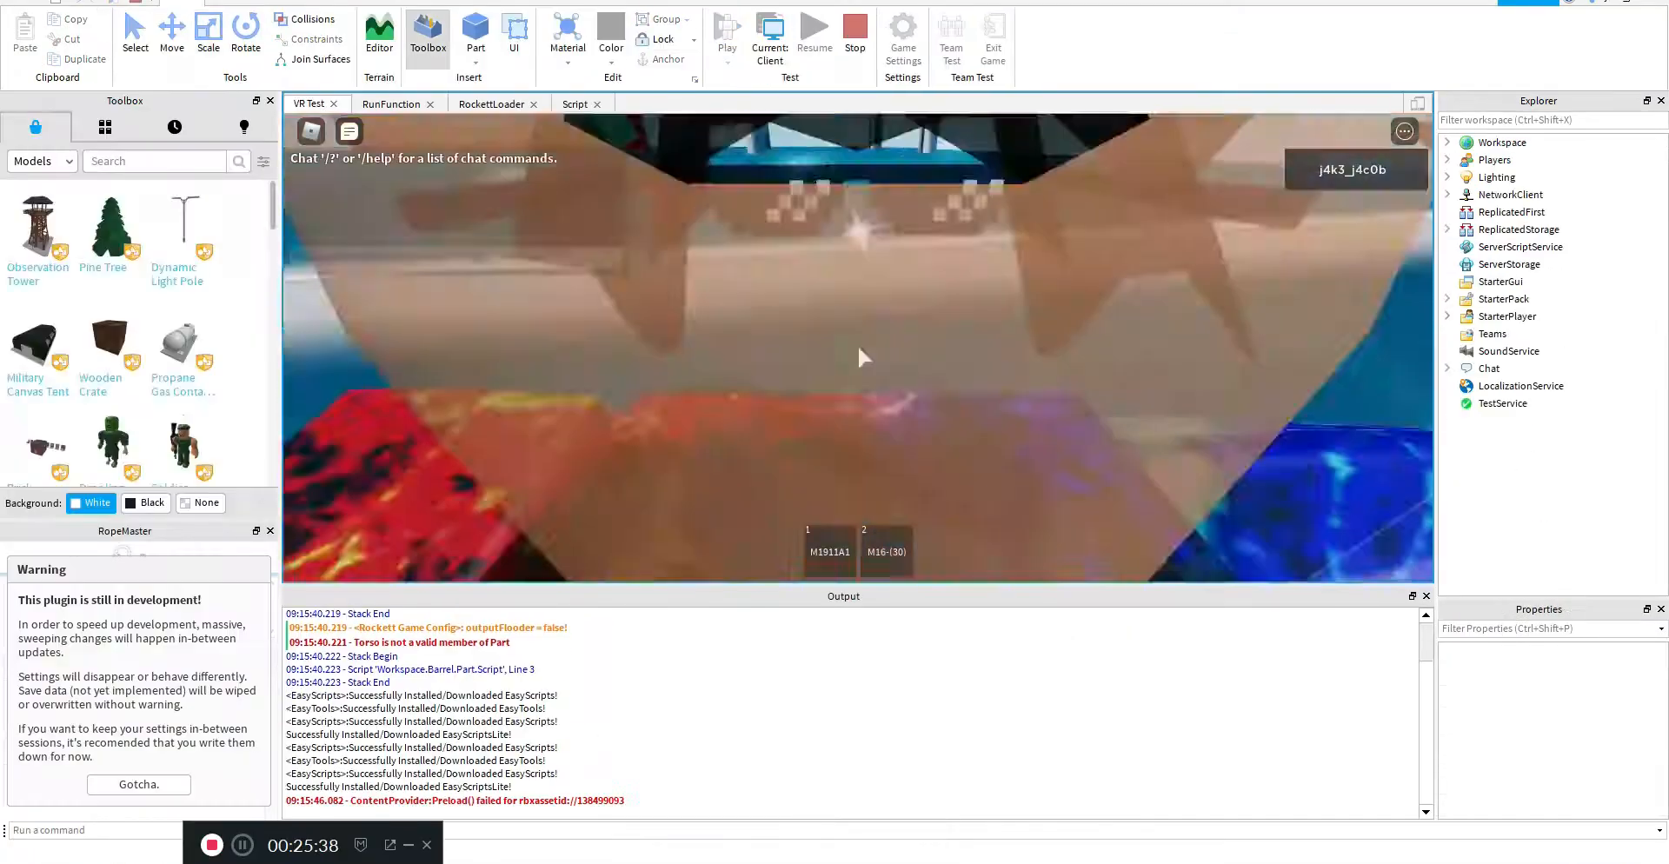
left_click(808, 32)
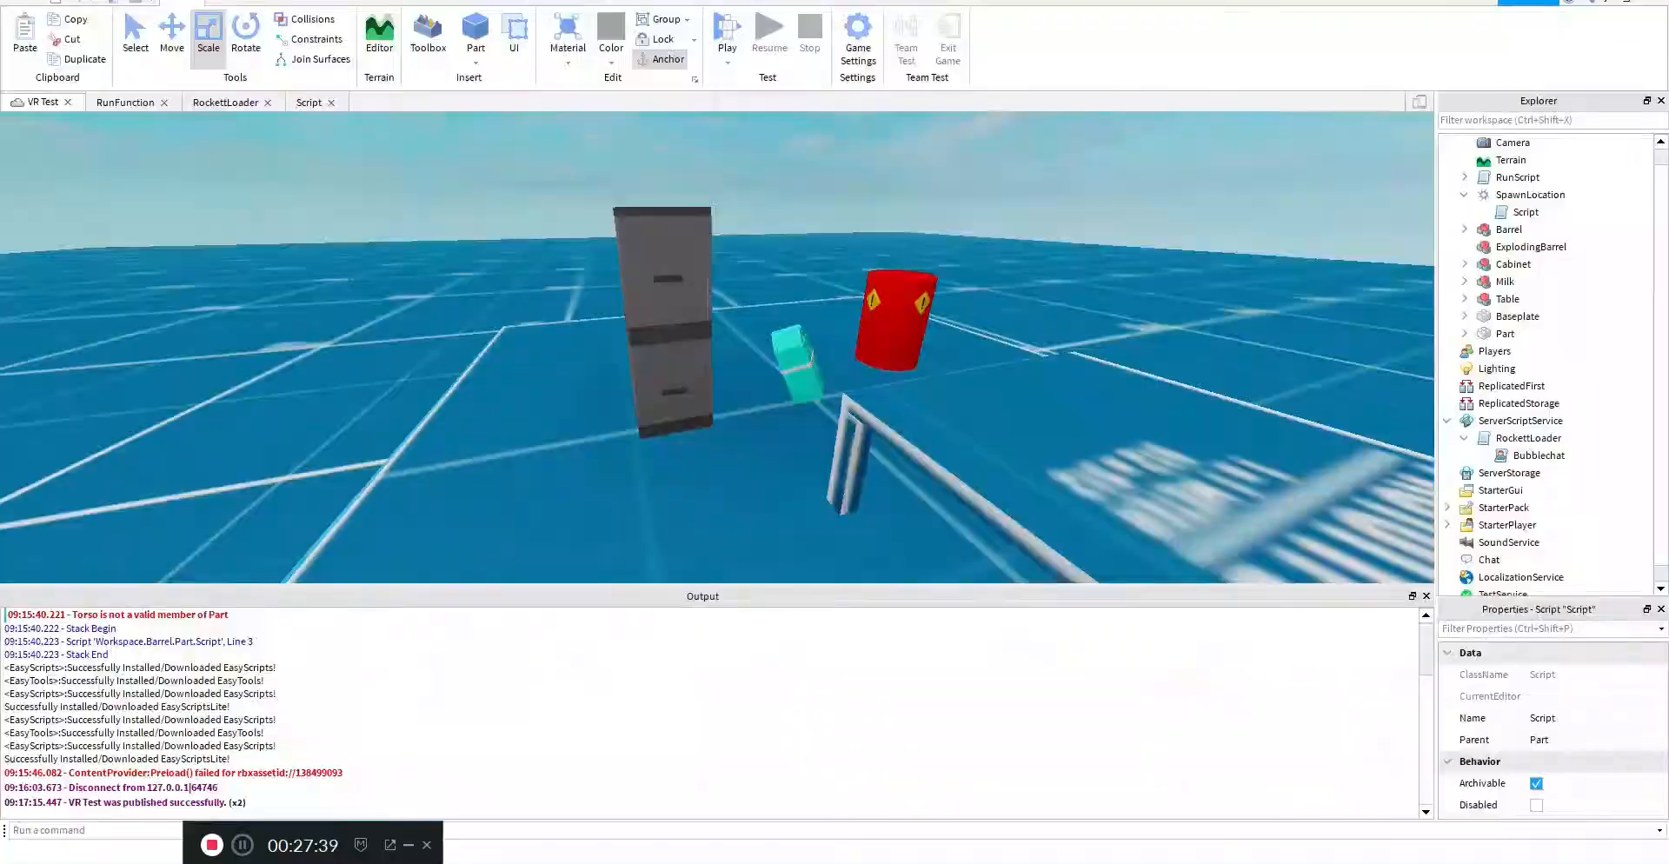
left_click(1464, 282)
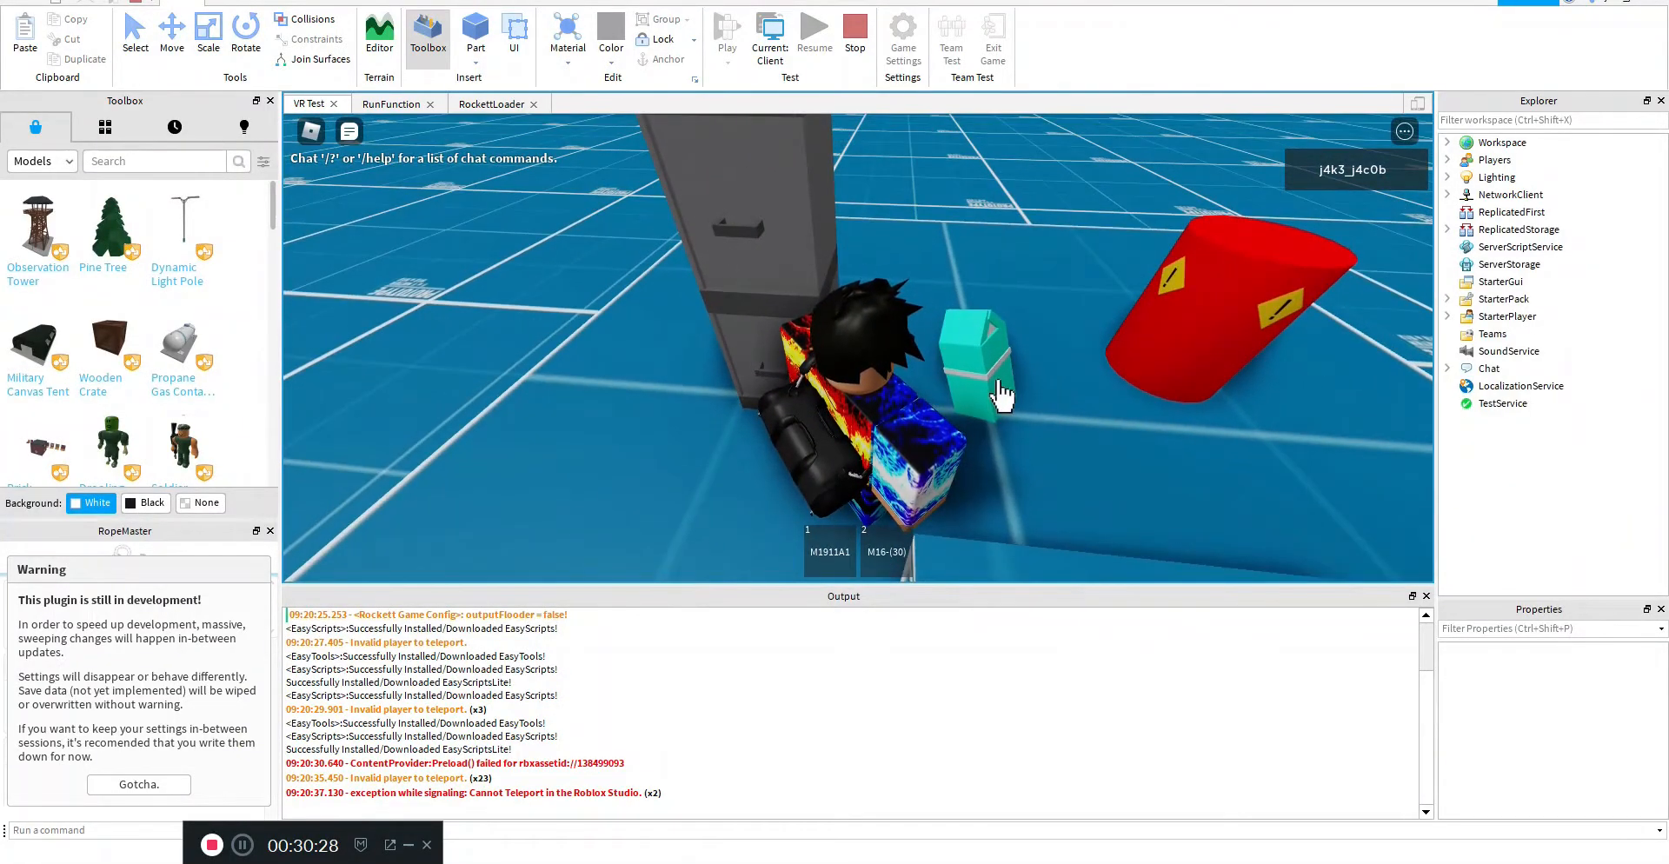
left_click(855, 30)
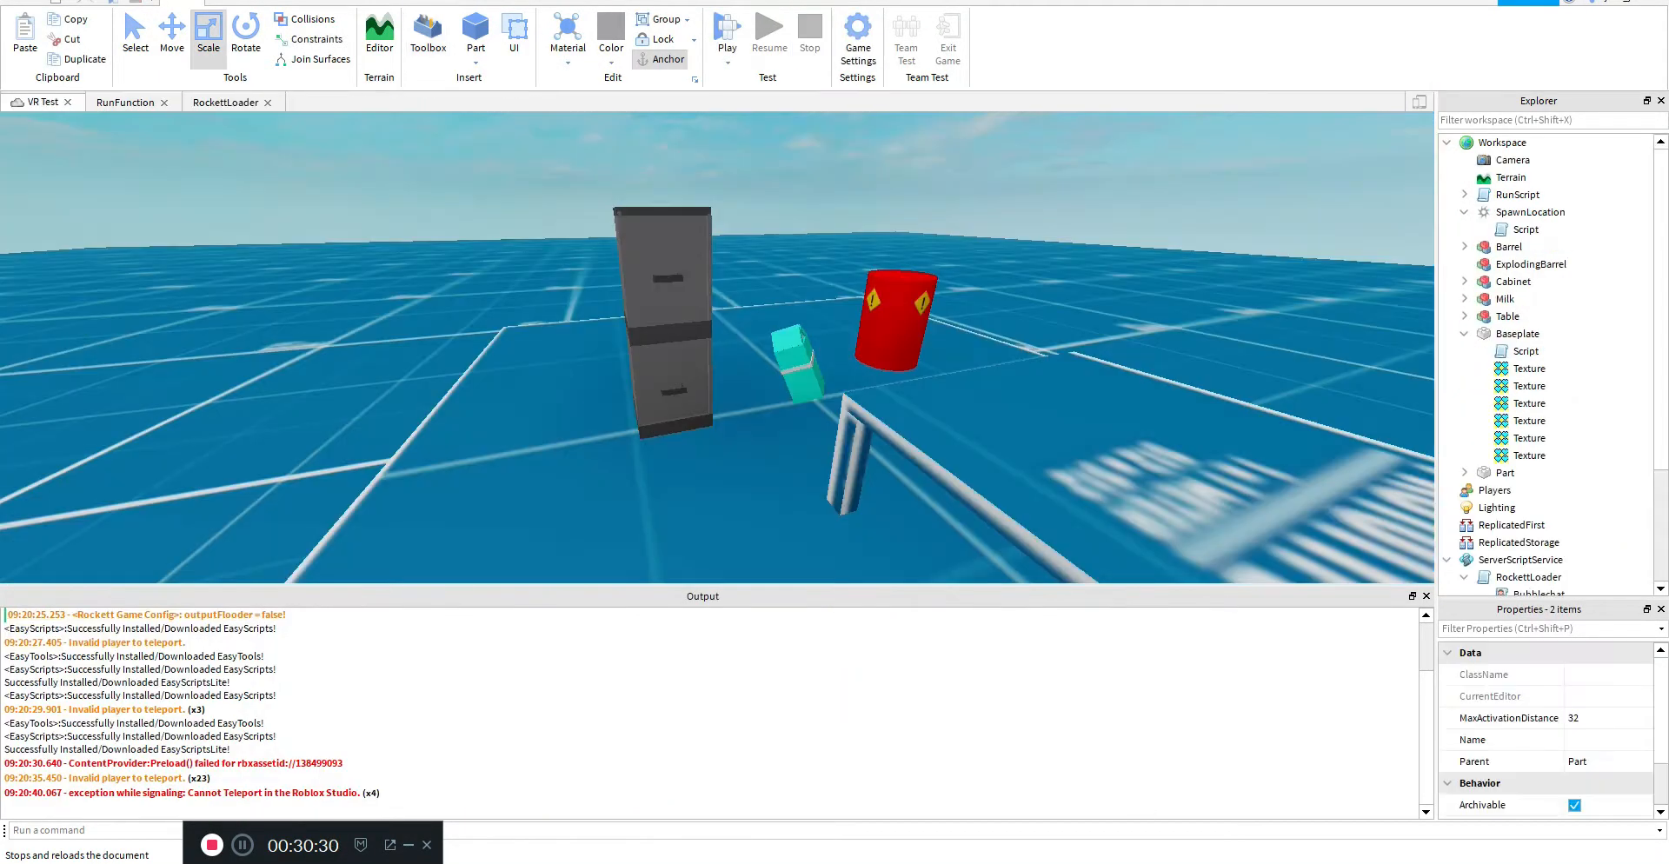
left_click(10, 11)
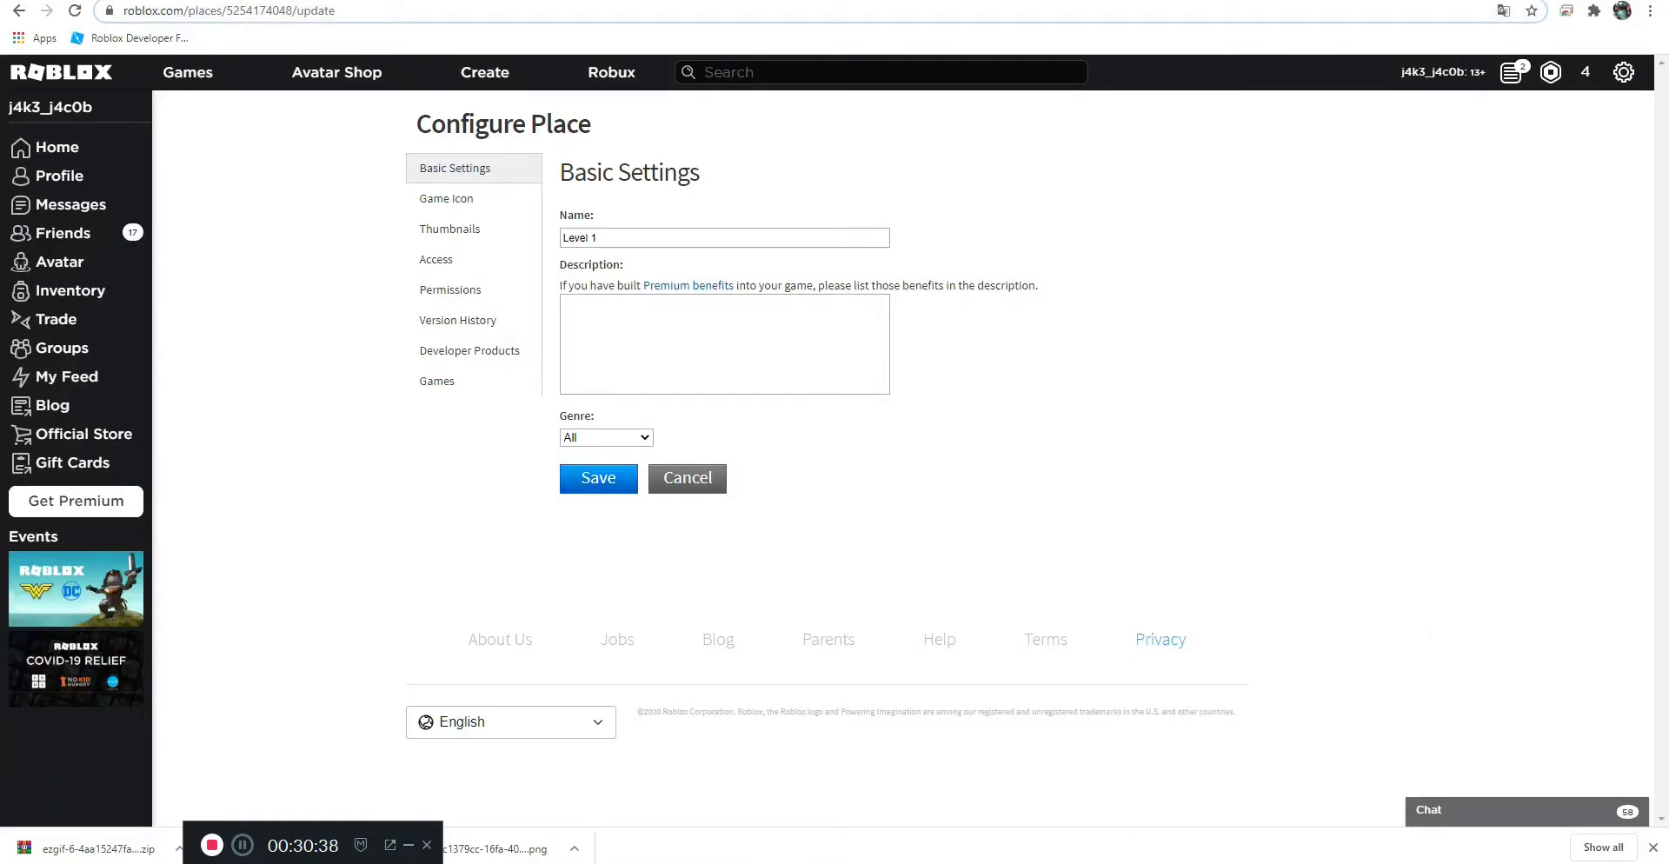
Navigate from Configure Place to the Karlson 3D Remake (Open Beta) game page on roblox.com.
left_click(596, 478)
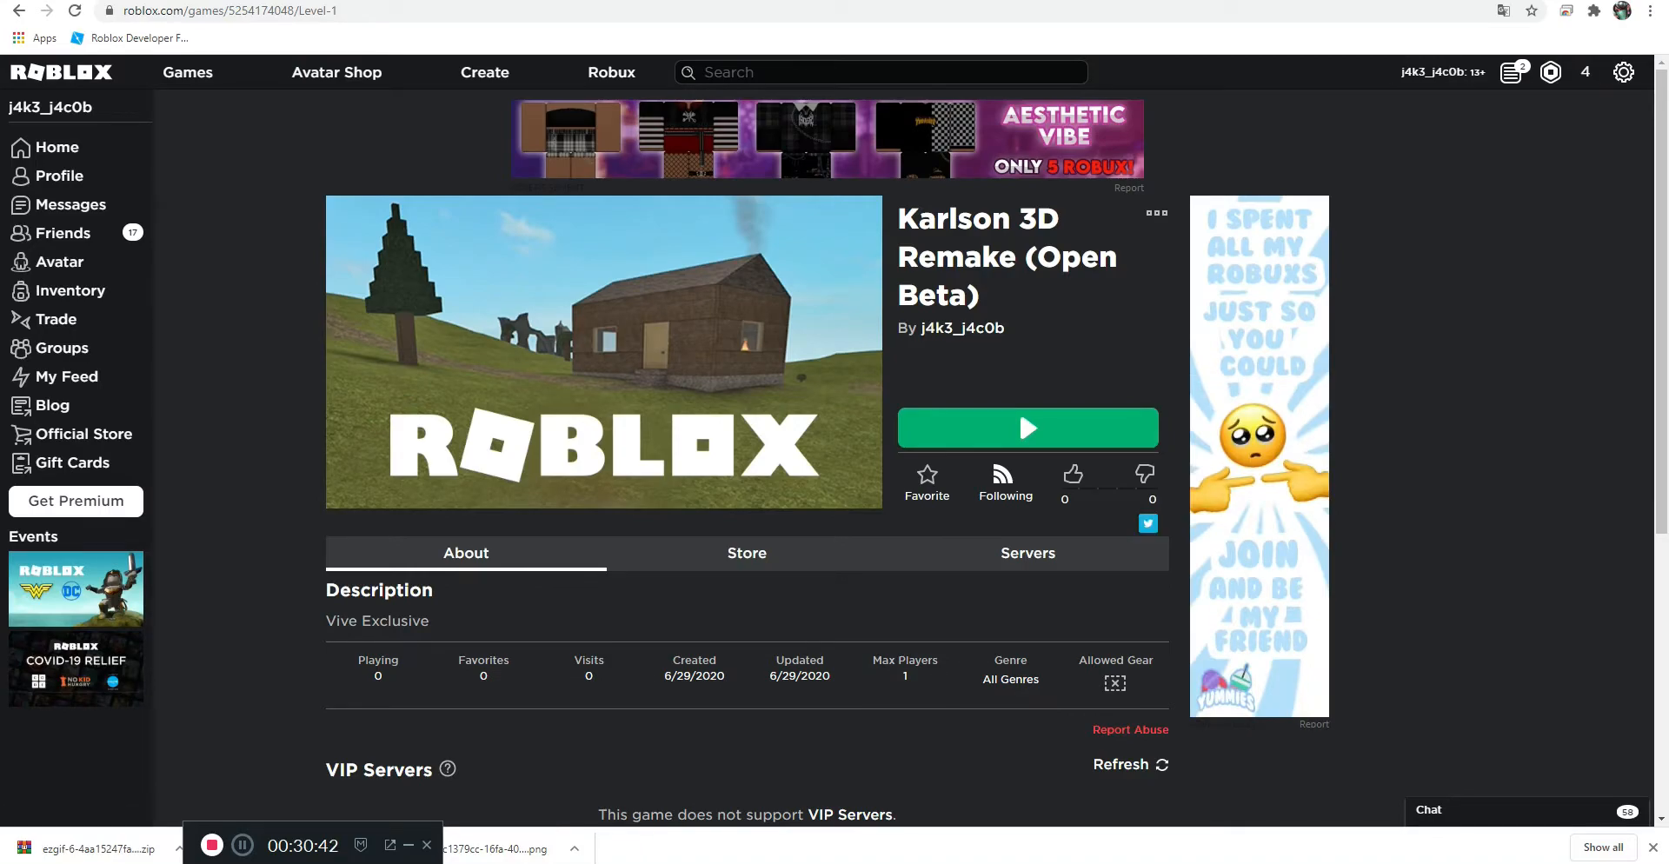
left_click(1026, 428)
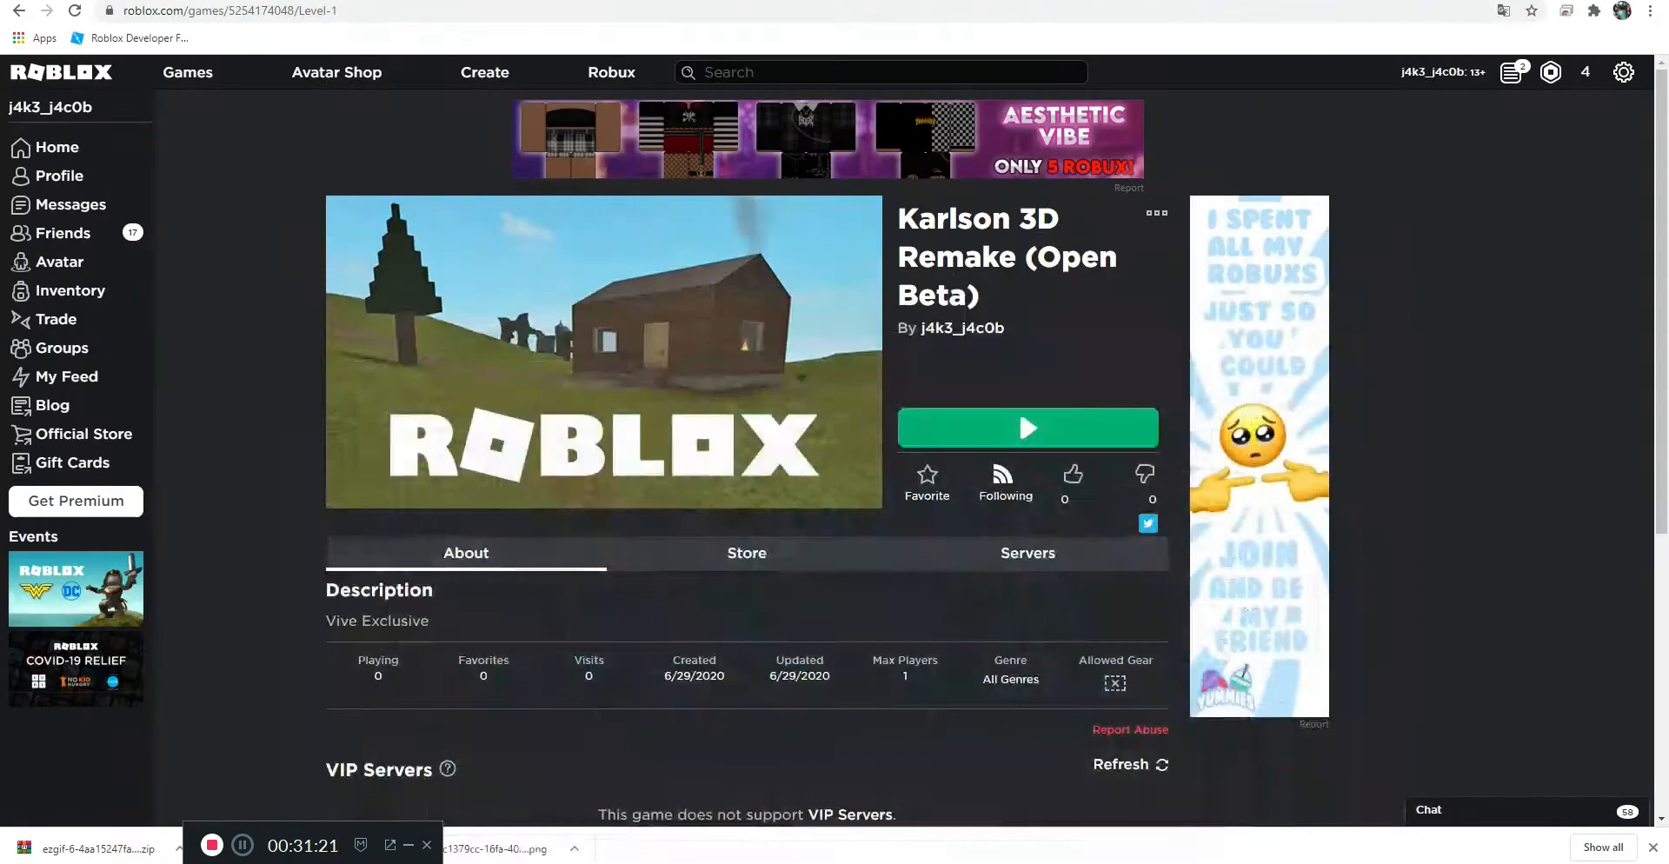
left_click(1026, 428)
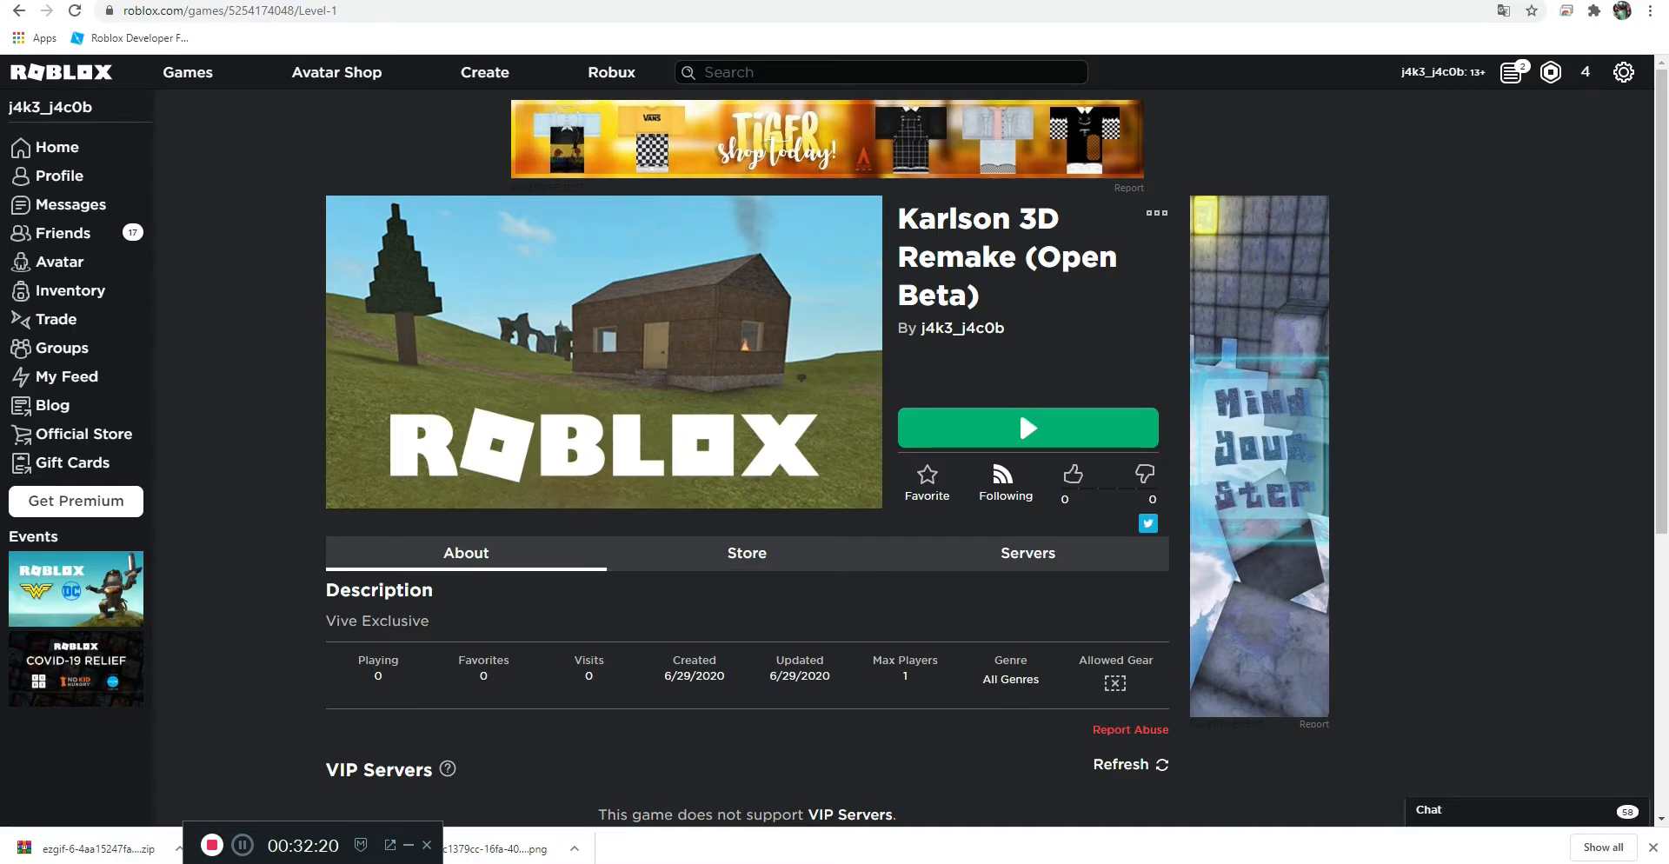
double_click(377, 620)
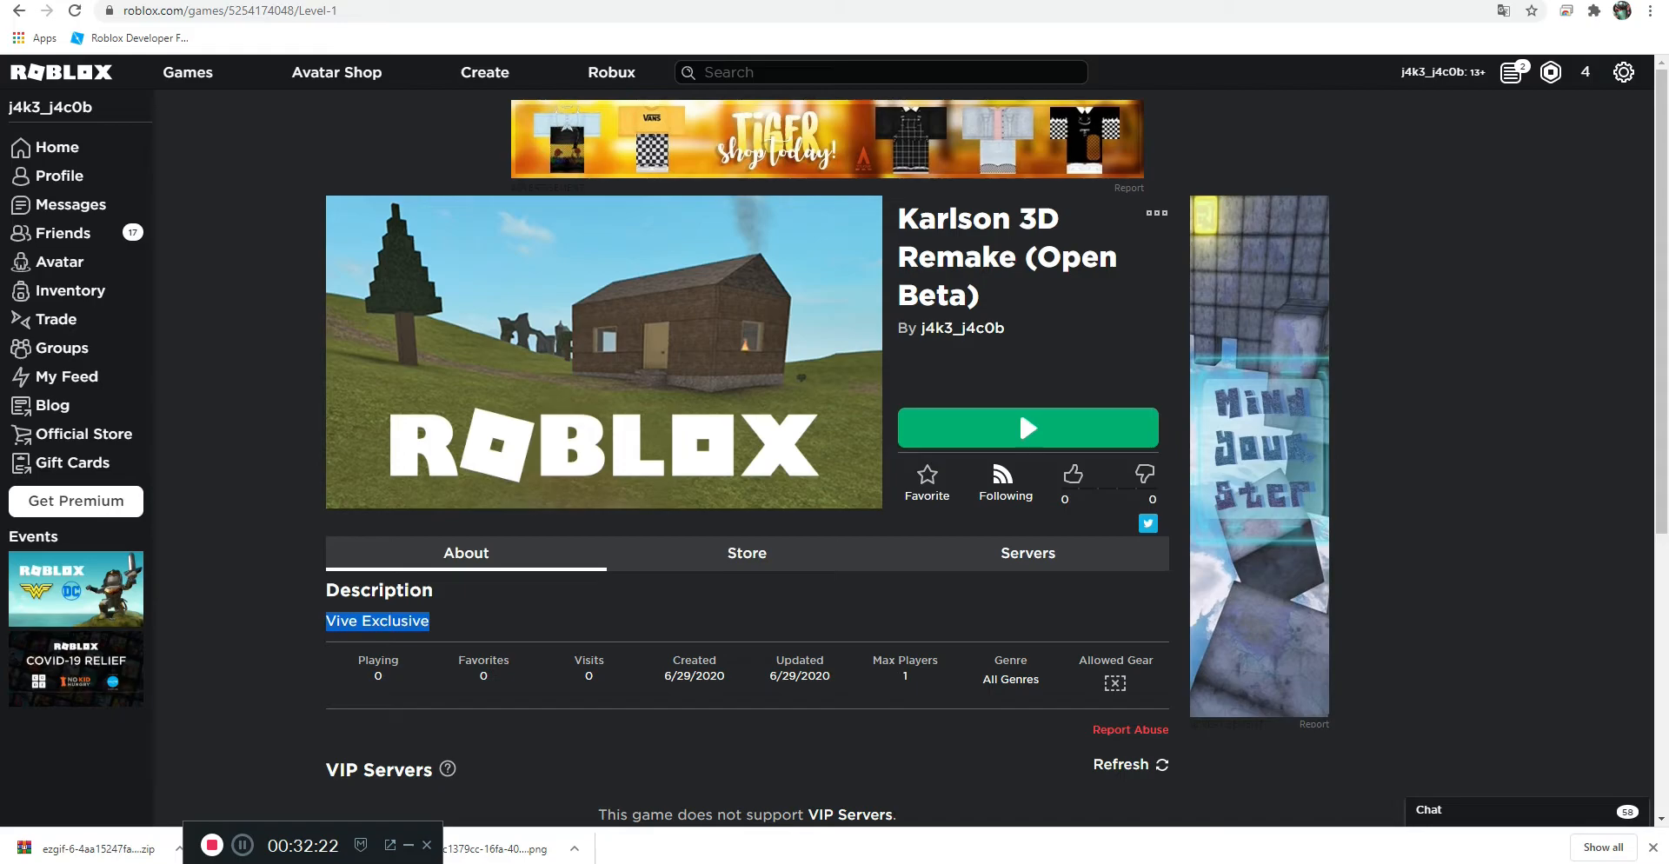